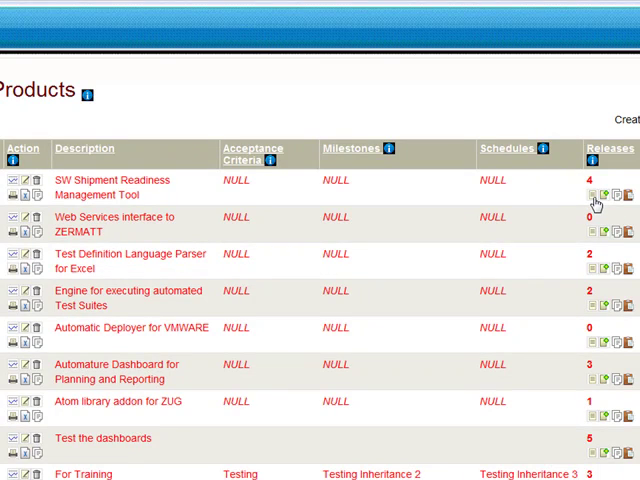
- Open the releases of SW Shipment Readiness Management Tool (Beta, Theta, Phi, Gamma)
click(604, 189)
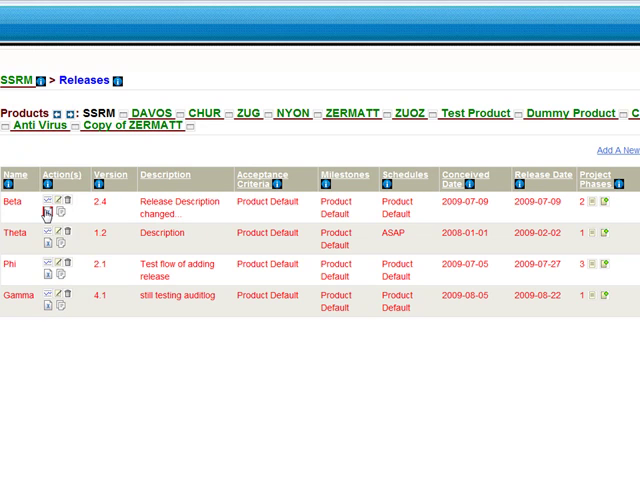
mouse_move(50, 224)
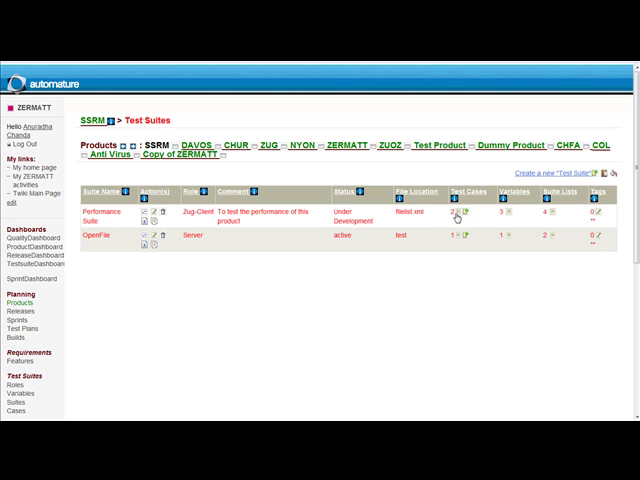
mouse_move(464, 216)
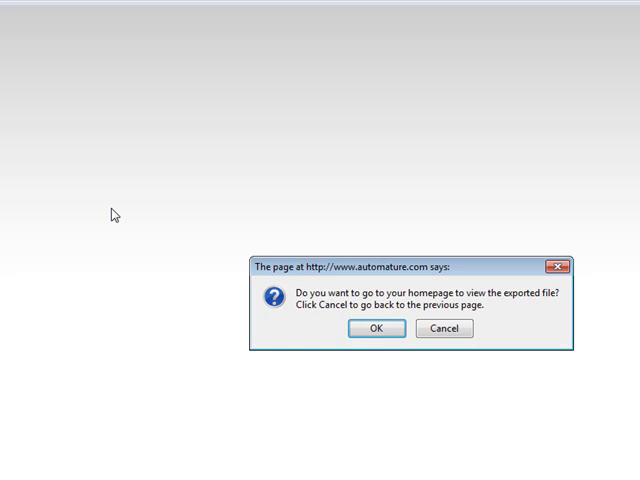
mouse_move(371, 333)
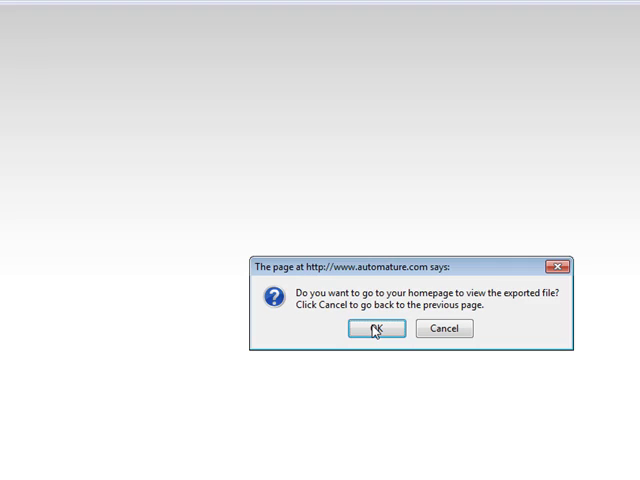
- Confirm the export prompt to view SSRMproduct.xml on the TWiki homepage
click(376, 329)
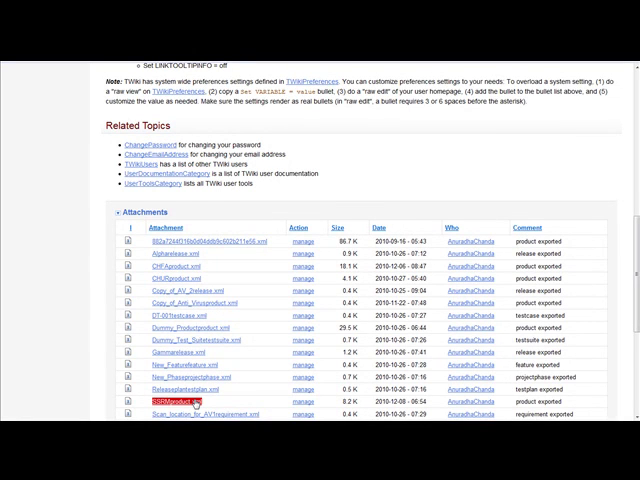
- Open the SSRMproduct.xml attachment from the homepage Attachments table
scroll(down, 3)
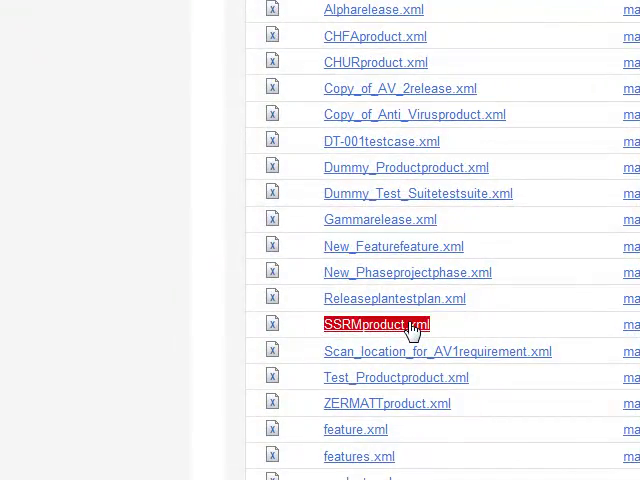
click(376, 324)
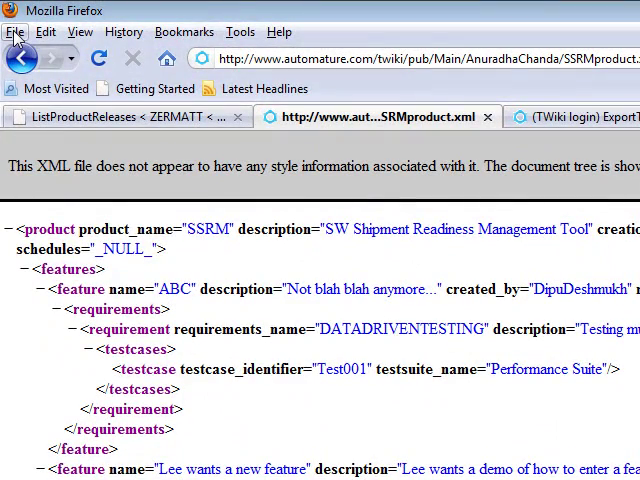
- Save the SSRMproduct.xml page locally using Firefox's Save Page As
click(15, 32)
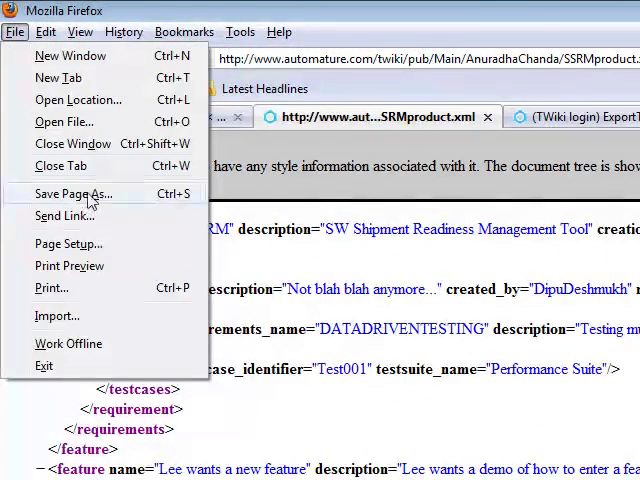
click(72, 193)
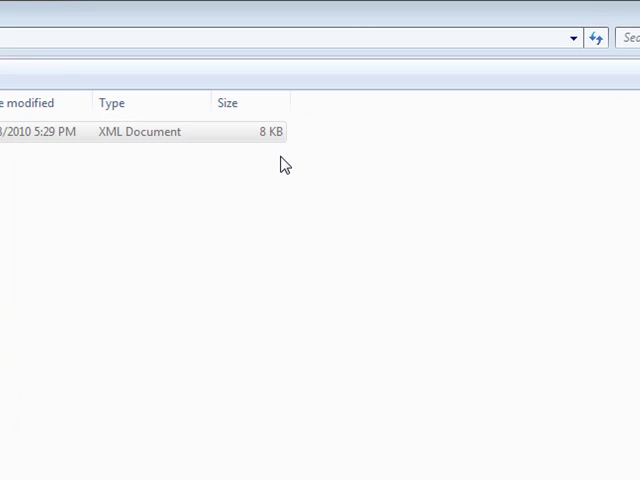
mouse_move(357, 185)
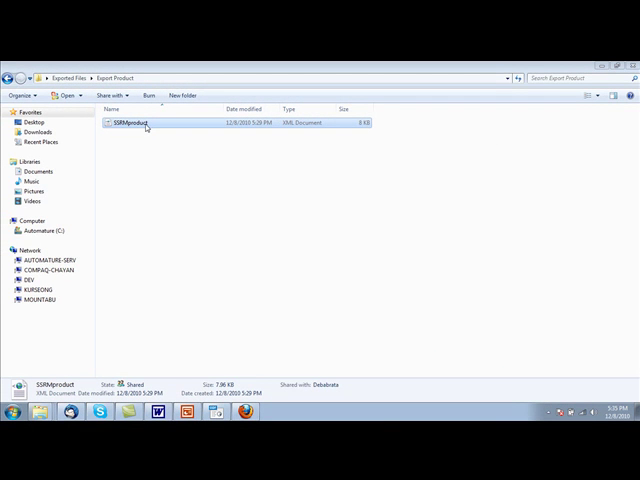
mouse_move(150, 127)
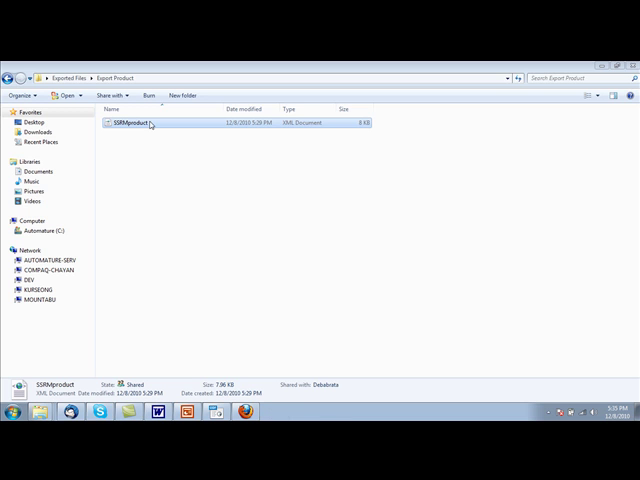
- Bring up the context menu for SSRMproduct in the Export Product folder
right_click(130, 124)
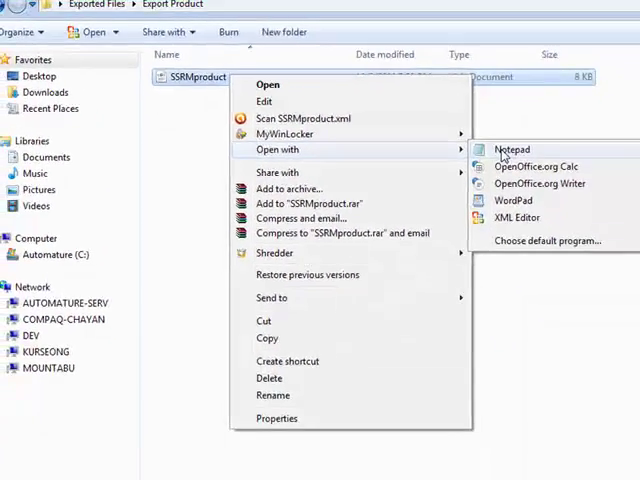
- Change product_name to SSRM01 in Notepad, then minimize Notepad
click(511, 149)
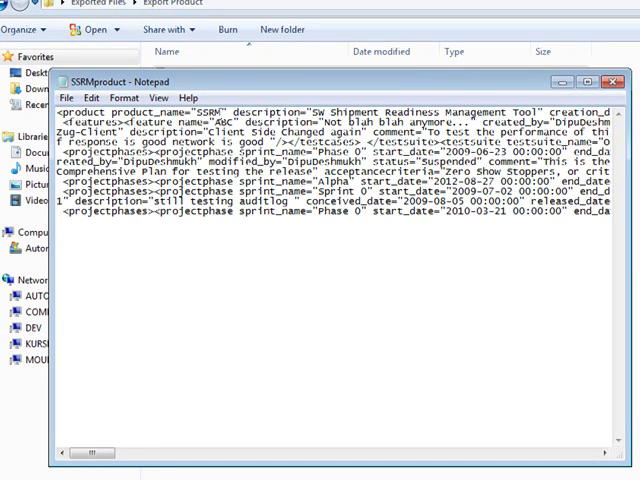
text(01)
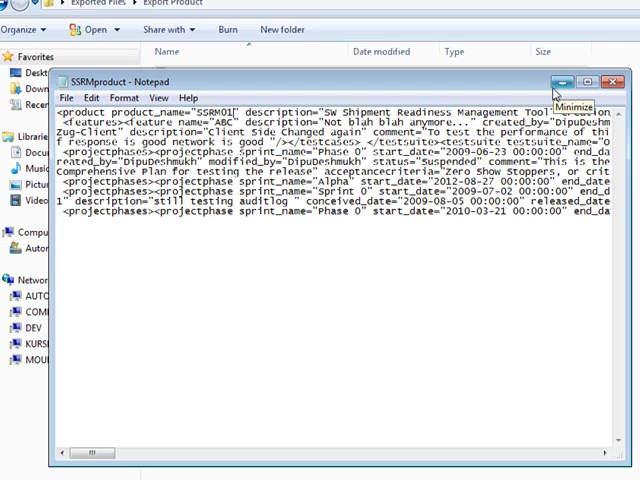
click(569, 82)
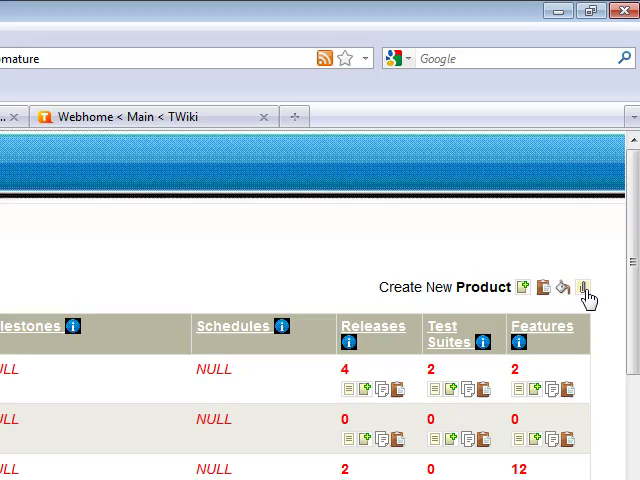
- Select the edited SSRMproduct file for upload on the ImportExternal page
click(570, 287)
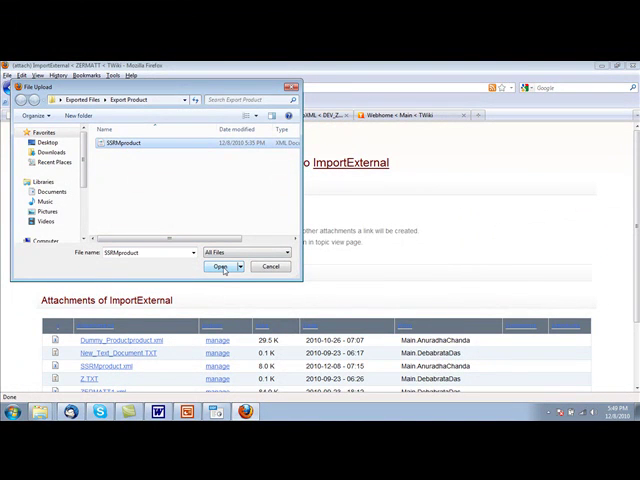
click(222, 266)
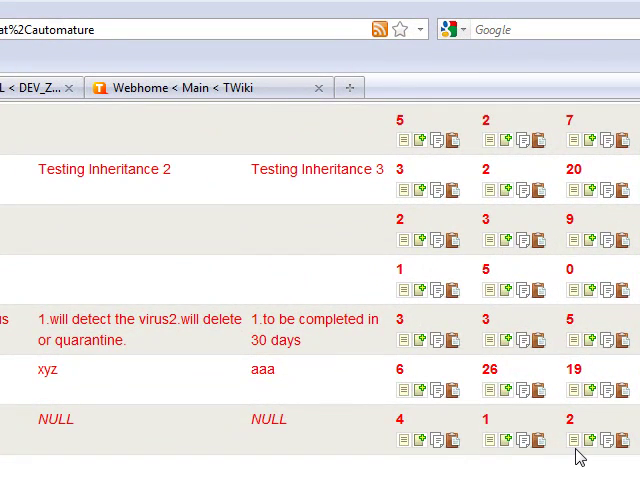
- Scroll down the Products listing to find the newly imported product row
scroll(down, 3)
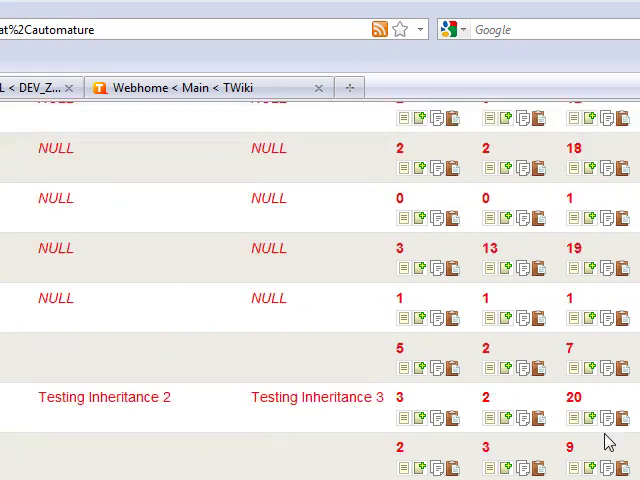